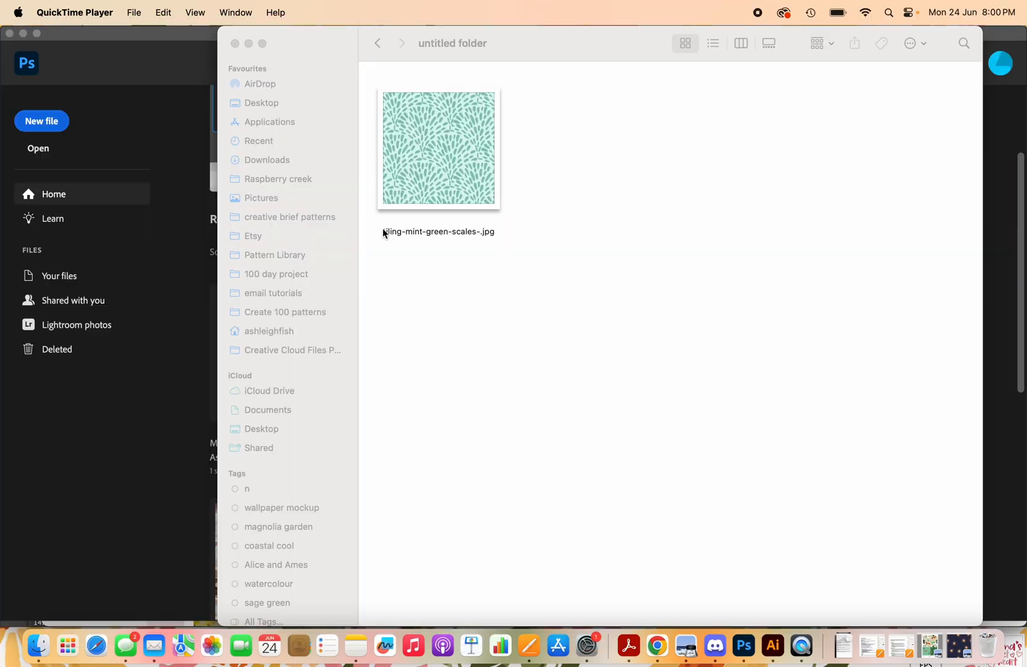
pyautogui.moveTo(383, 118)
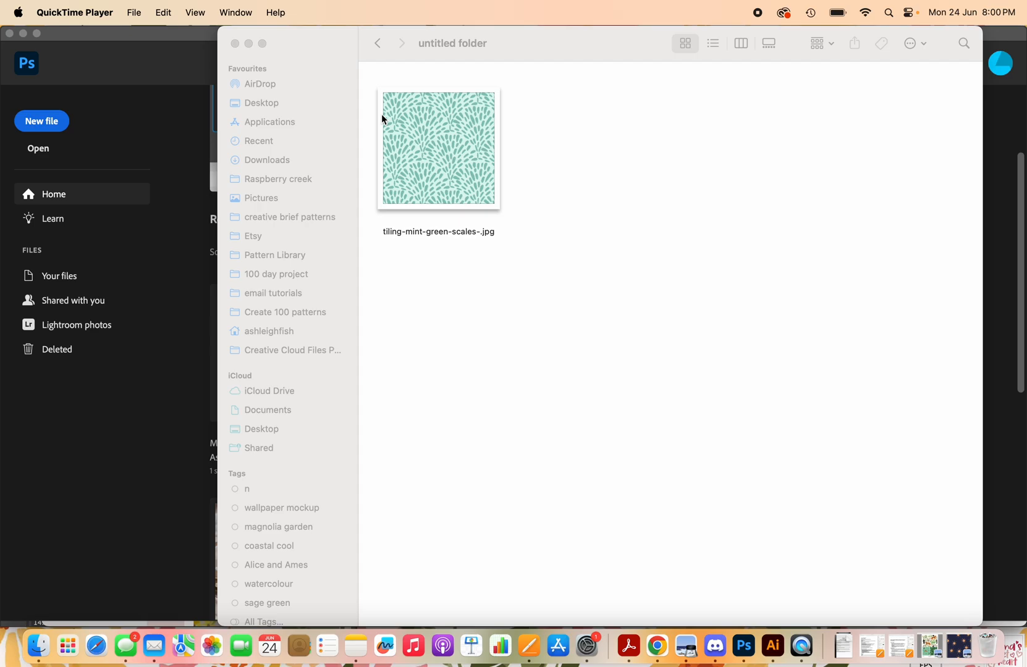
# Open tiling-mint-green-scales-.jpg with Adobe Photoshop 2024 from its Finder context menu
pyautogui.rightClick(437, 149)
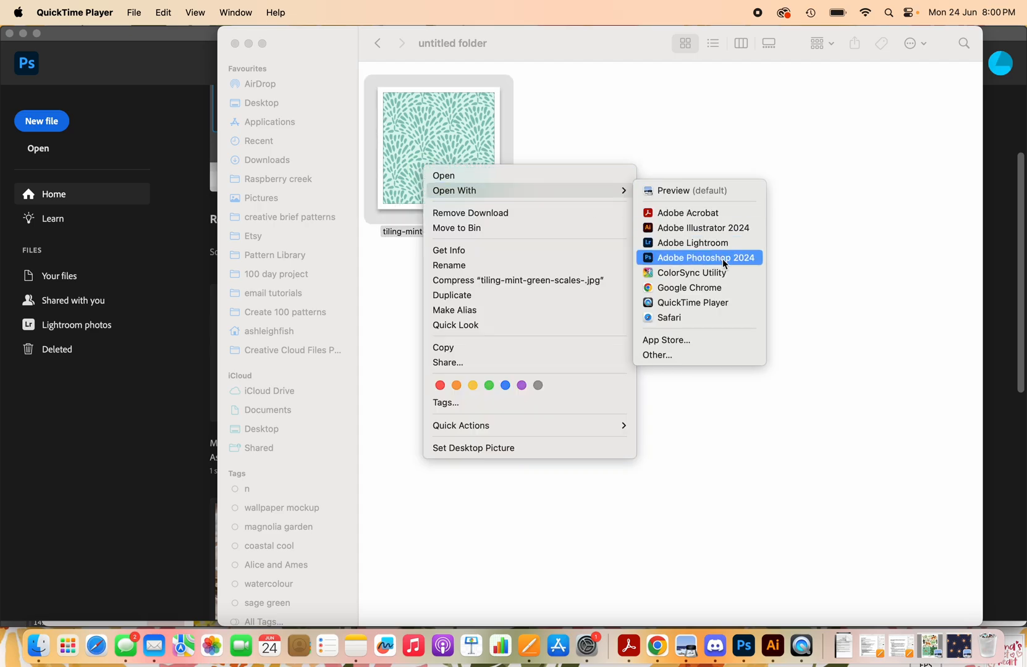
pyautogui.click(693, 257)
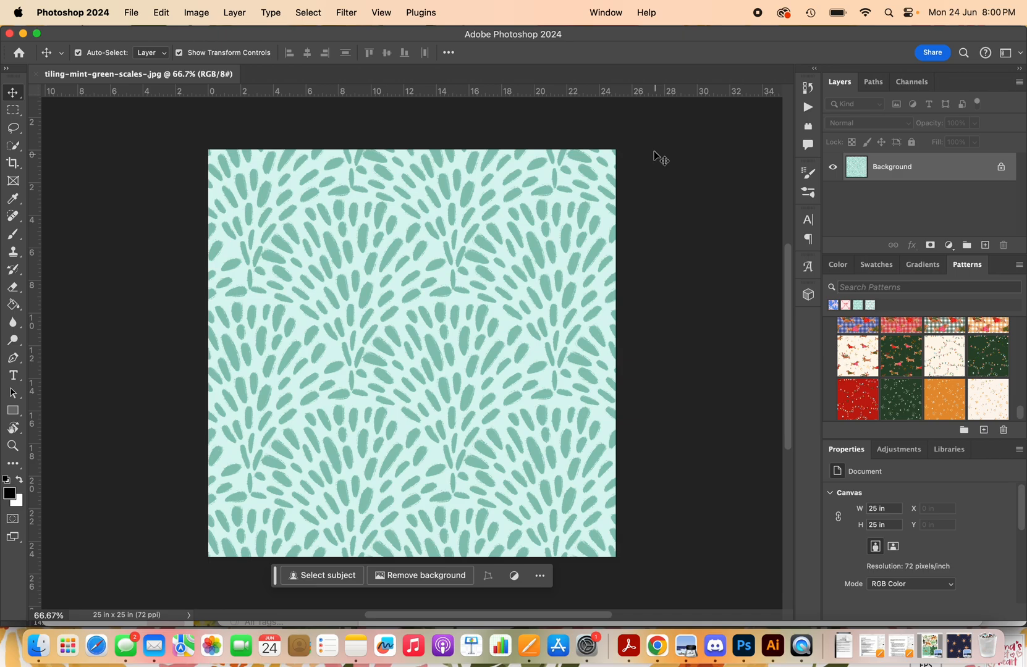
pyautogui.moveTo(212, 548)
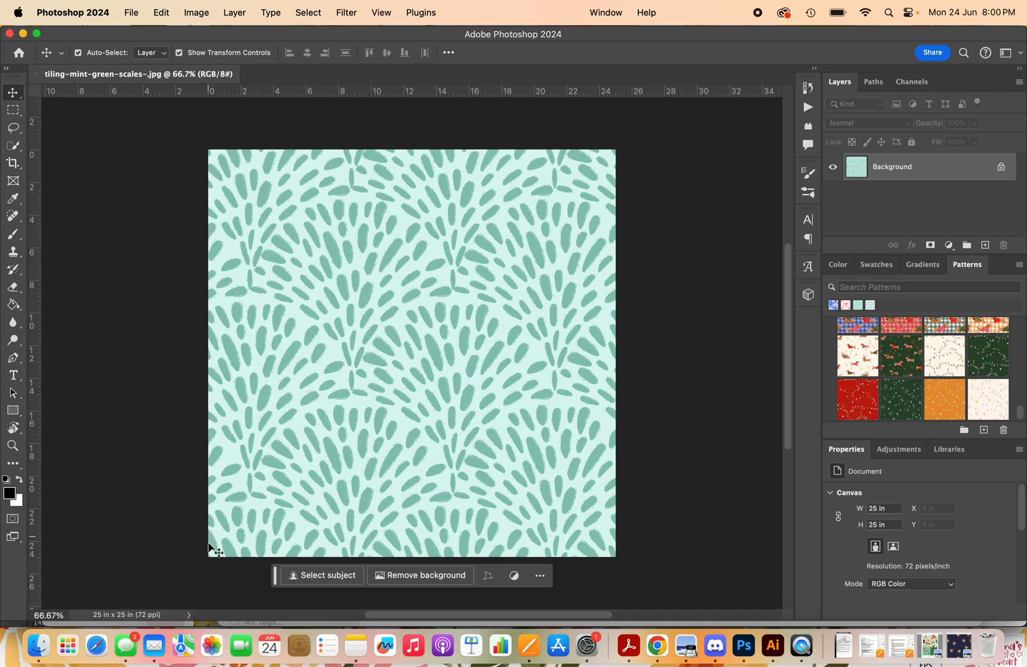
pyautogui.moveTo(844, 432)
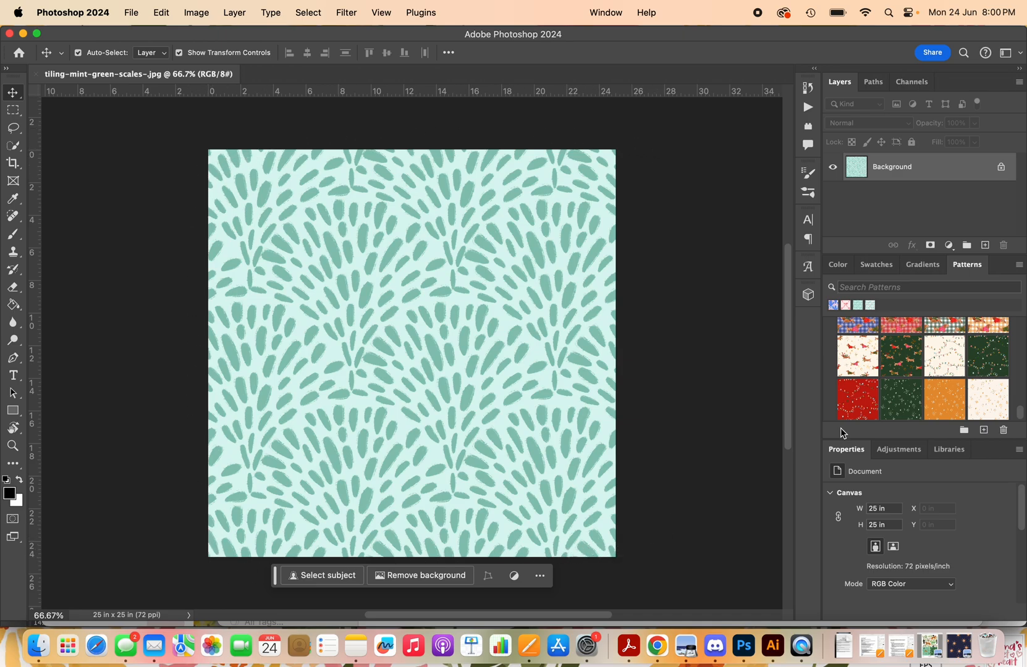
pyautogui.moveTo(968, 272)
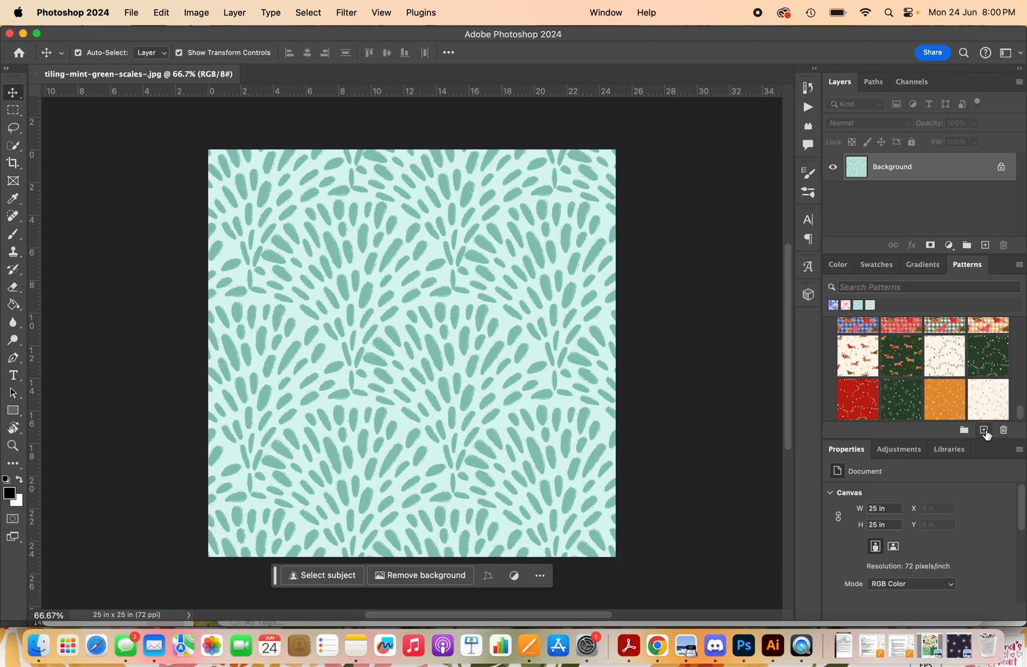
pyautogui.moveTo(964, 383)
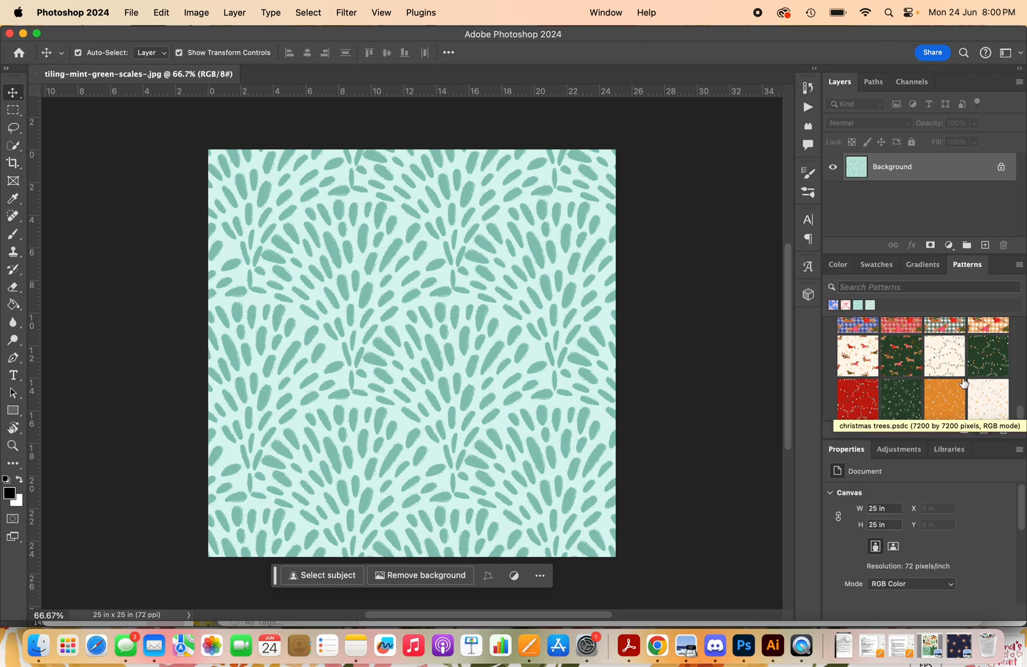
pyautogui.moveTo(636, 29)
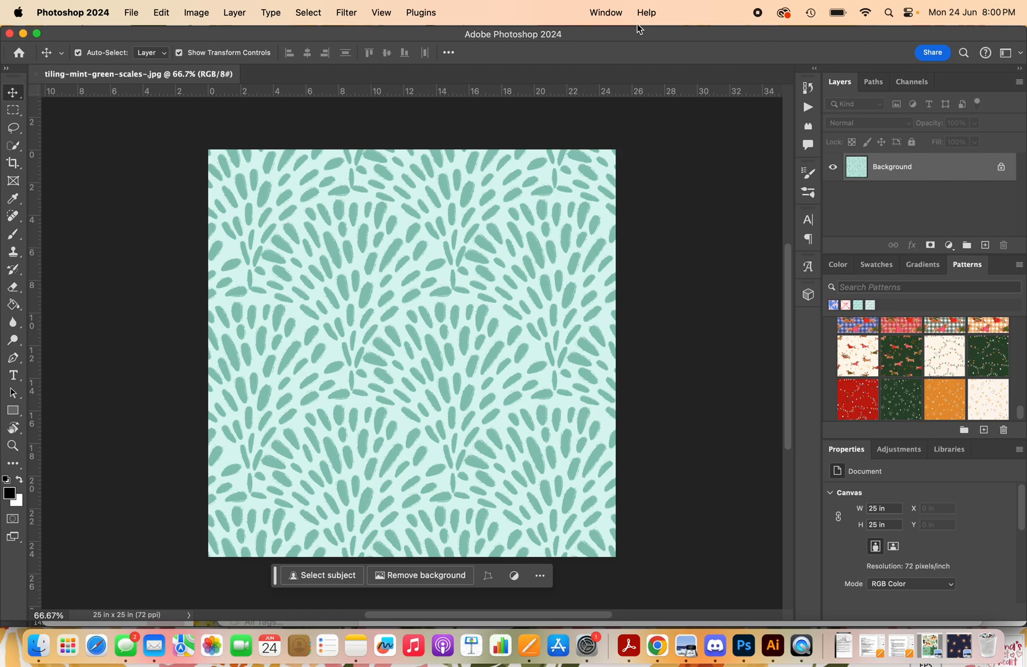
# Define the mint green scales image as a named pattern, keeping the file name
pyautogui.click(605, 13)
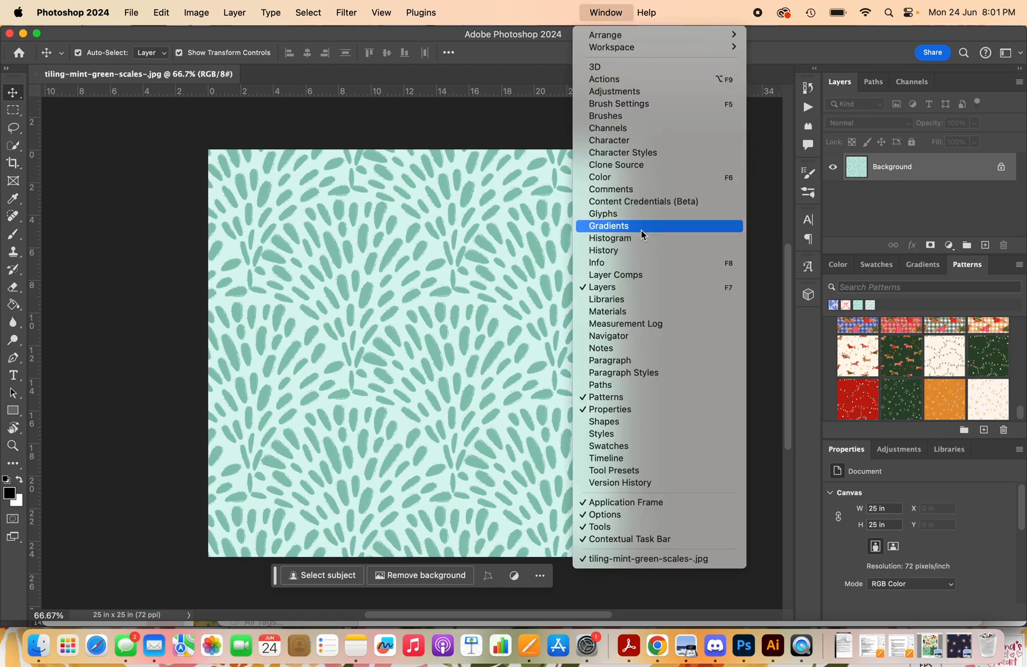
pyautogui.moveTo(605, 397)
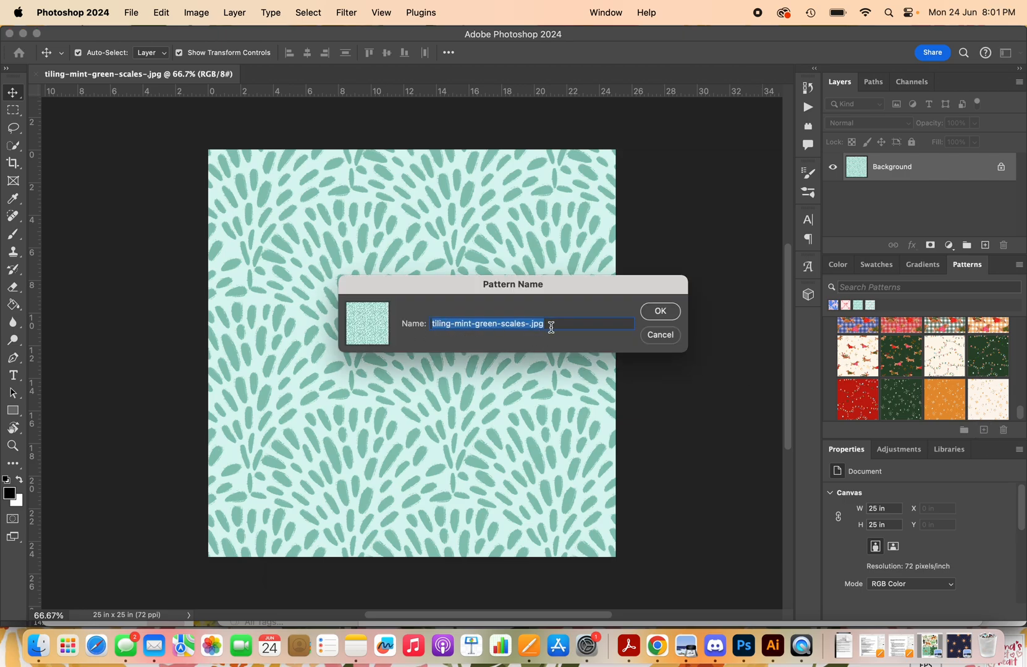
pyautogui.click(658, 311)
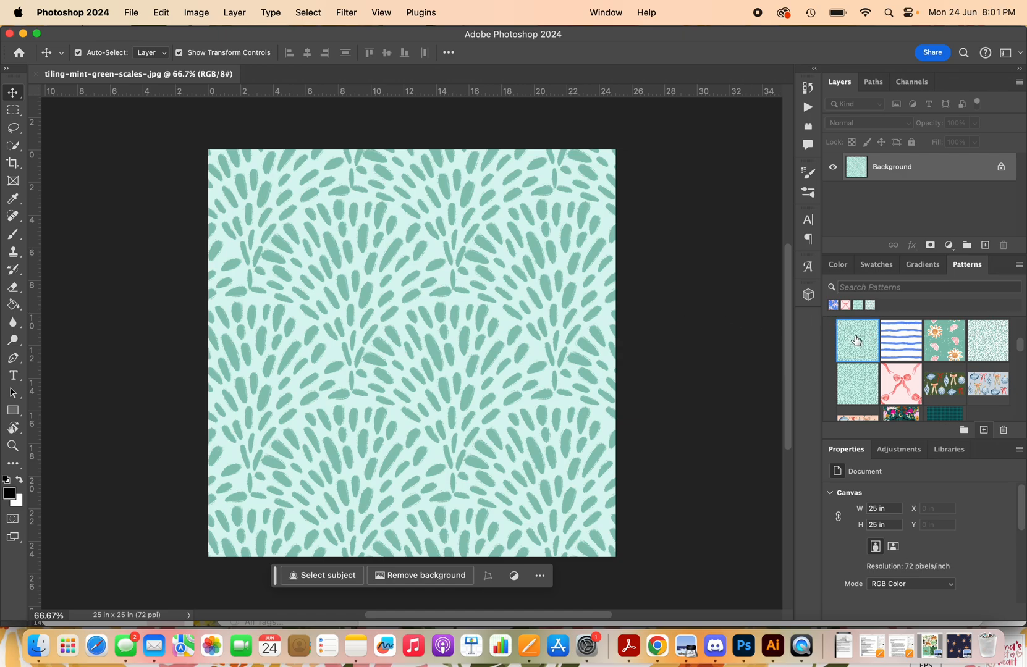
pyautogui.moveTo(854, 364)
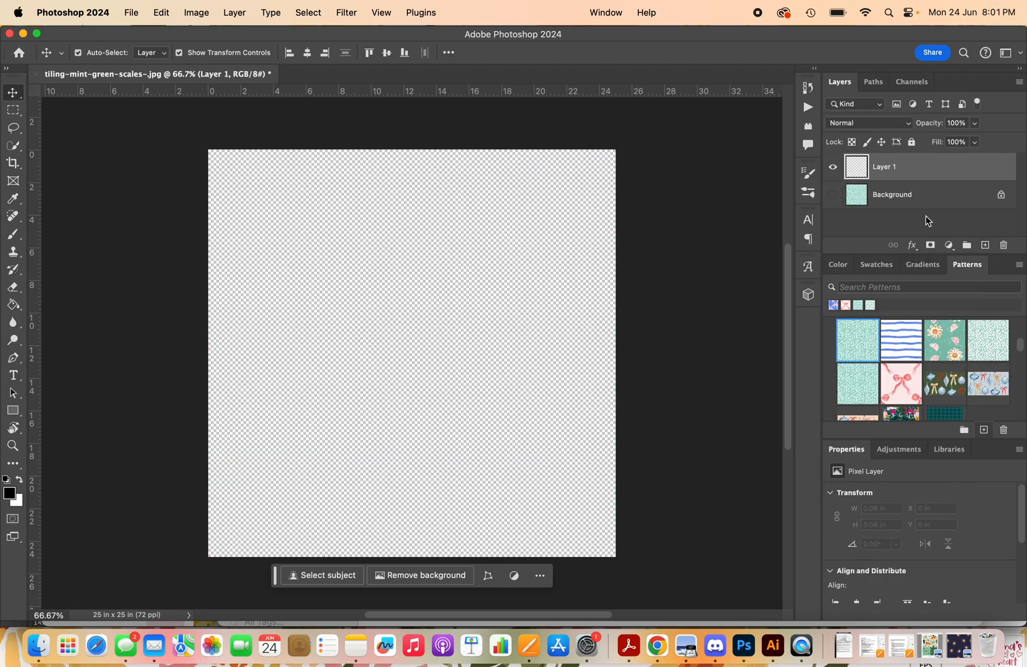
pyautogui.moveTo(985, 165)
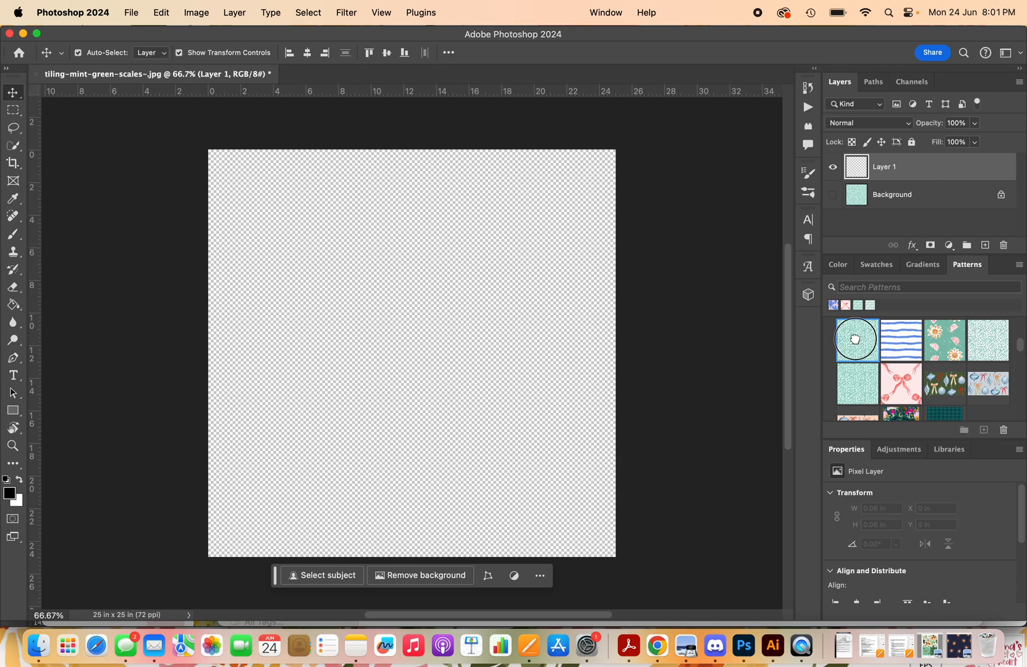
# Create Pattern Fill 1 from the mint green scales thumbnail in the Patterns panel
pyautogui.doubleClick(857, 340)
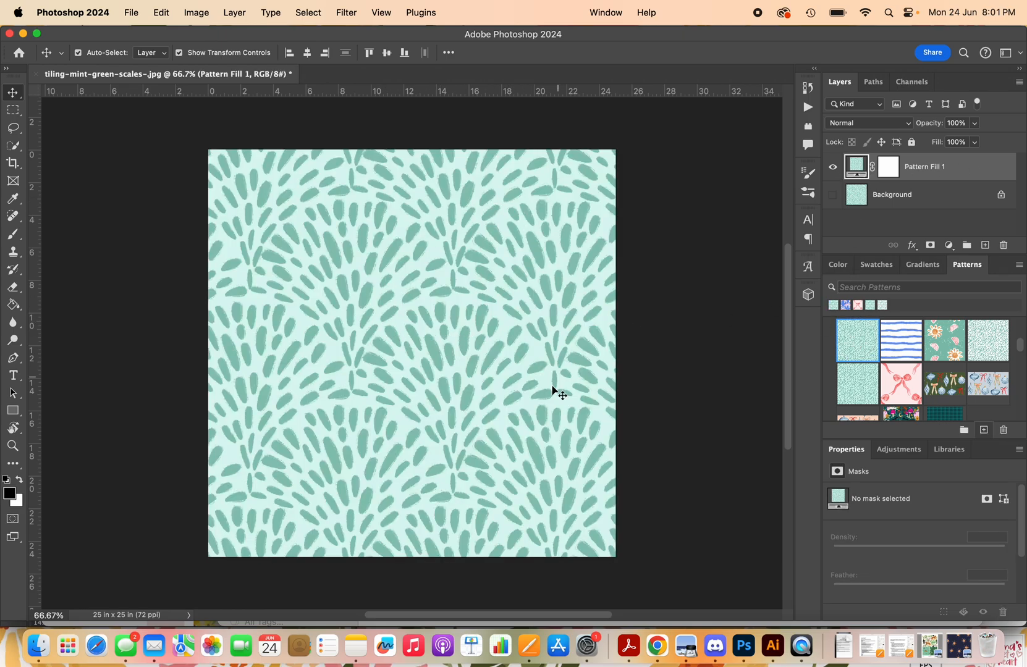
pyautogui.moveTo(422, 308)
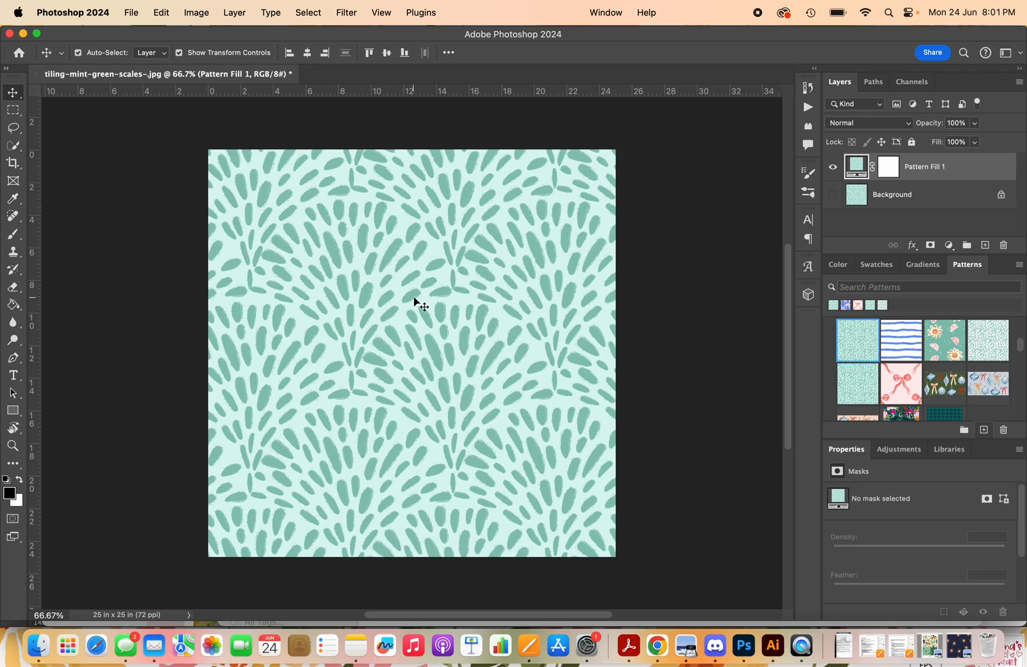
pyautogui.moveTo(458, 328)
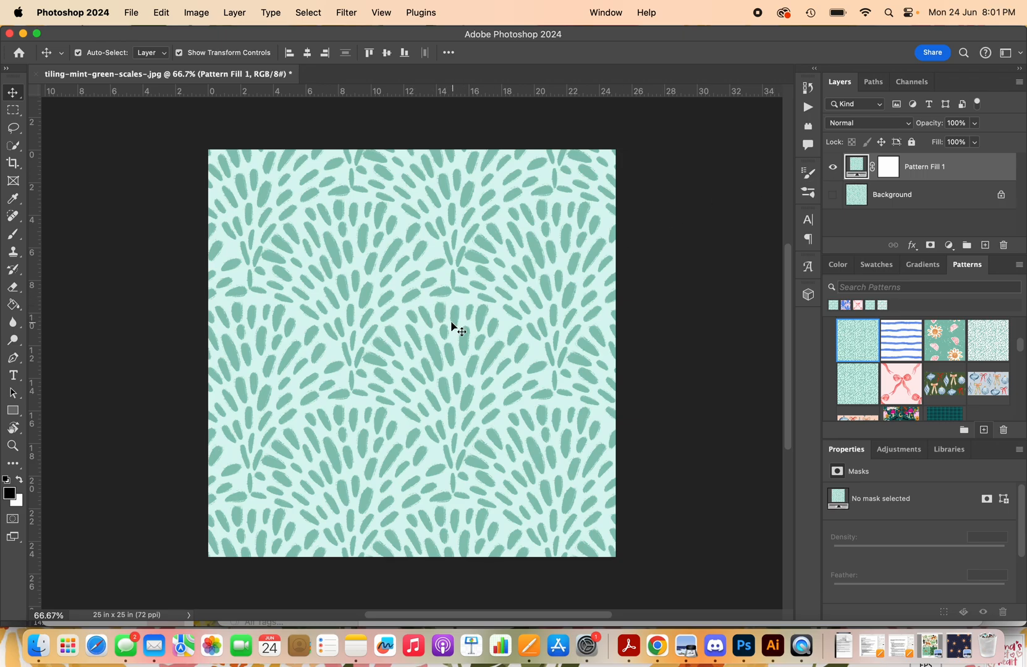
# Set the pattern fill to 70% scale with 0° angle and apply it
pyautogui.doubleClick(856, 167)
pyautogui.write('50')
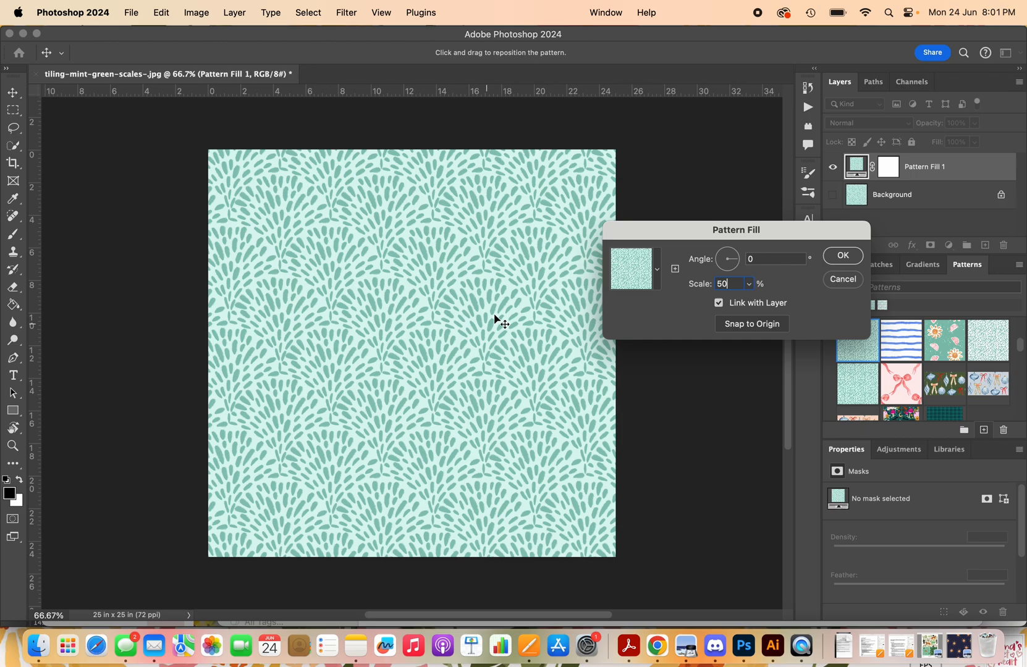
pyautogui.tripleClick(729, 283)
pyautogui.write('20')
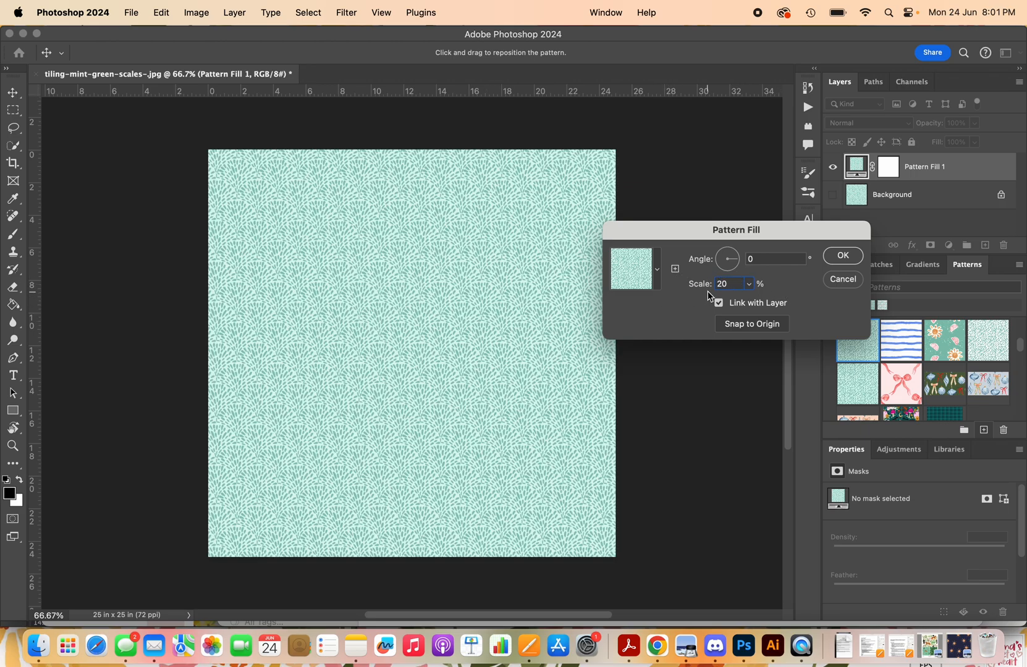
pyautogui.click(723, 283)
pyautogui.write('70')
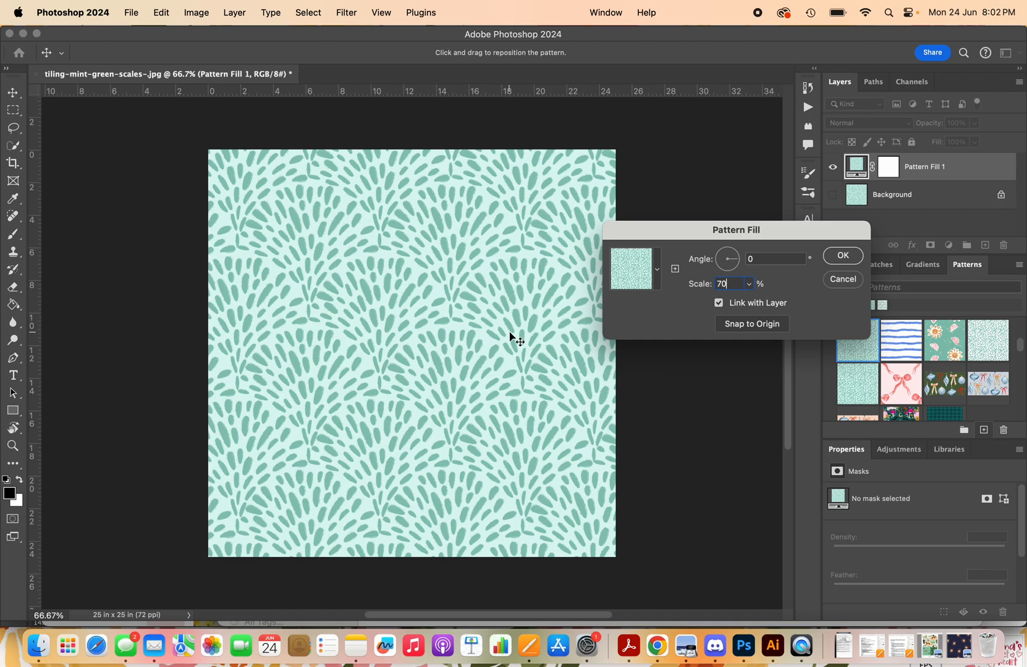
pyautogui.moveTo(488, 287)
pyautogui.write('90')
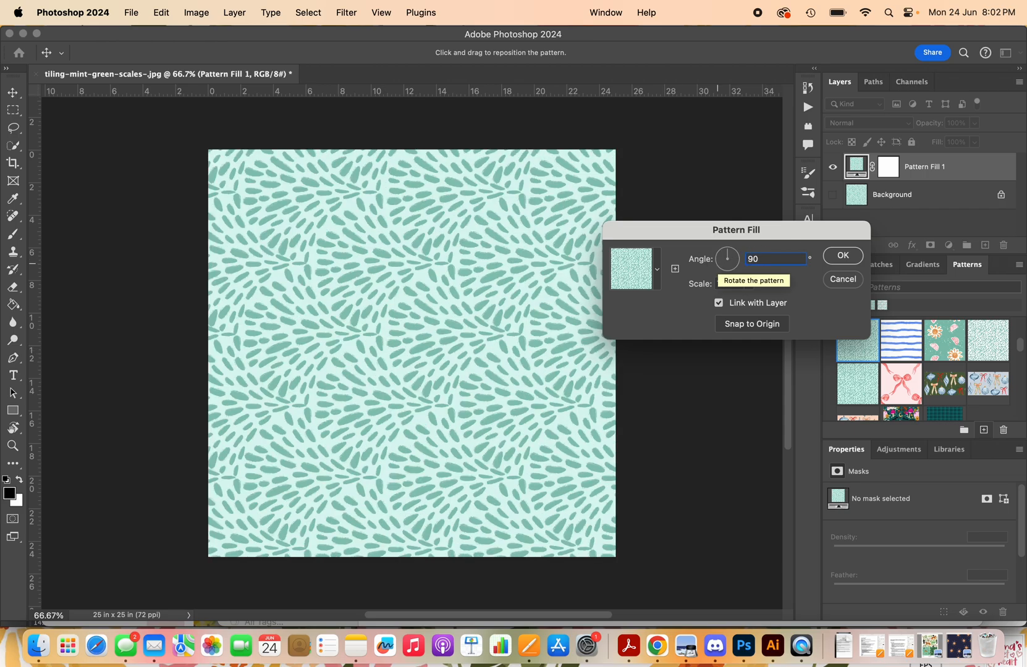
pyautogui.click(775, 258)
pyautogui.write('0')
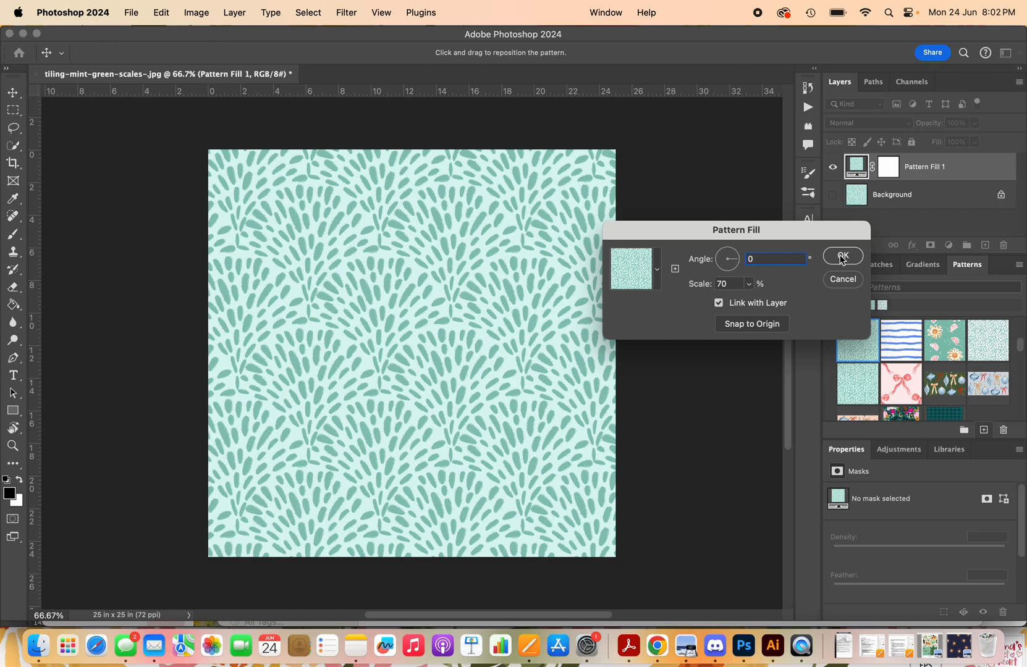
pyautogui.click(843, 256)
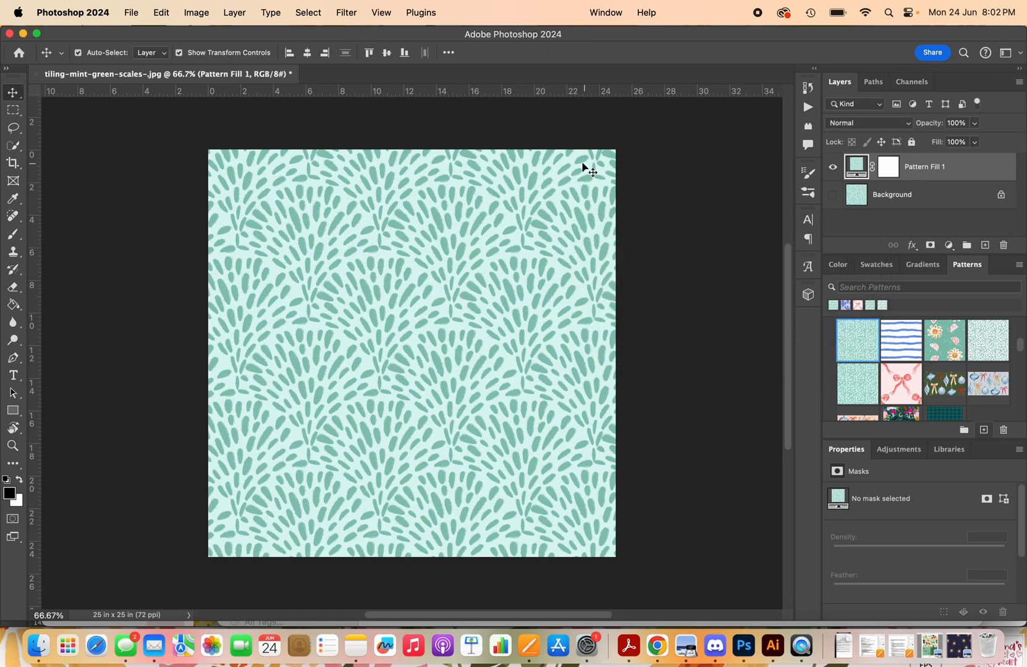
pyautogui.moveTo(595, 261)
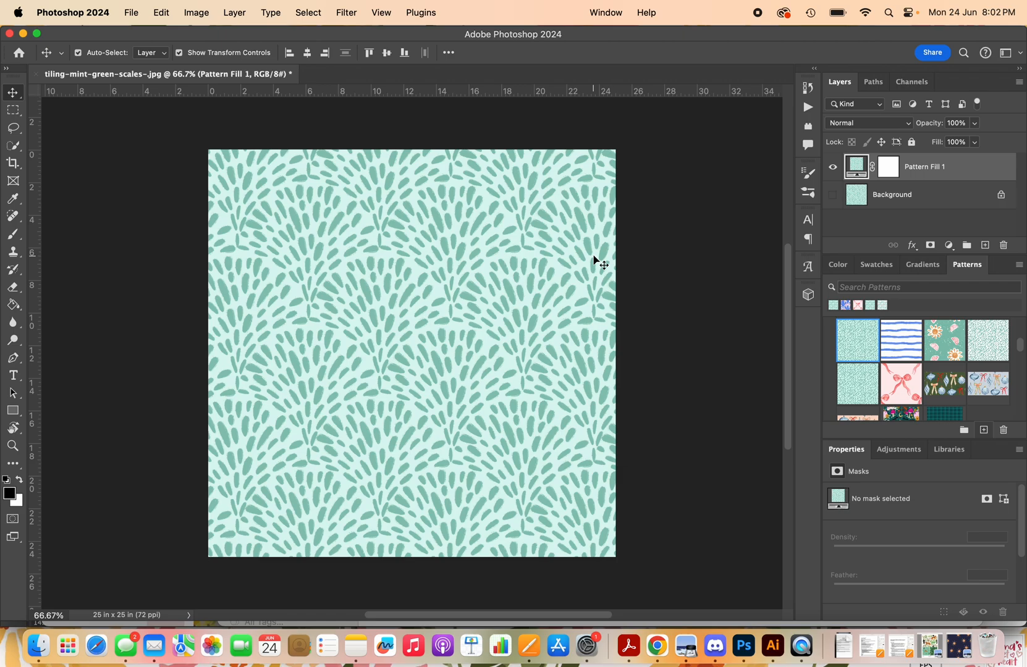
pyautogui.moveTo(399, 378)
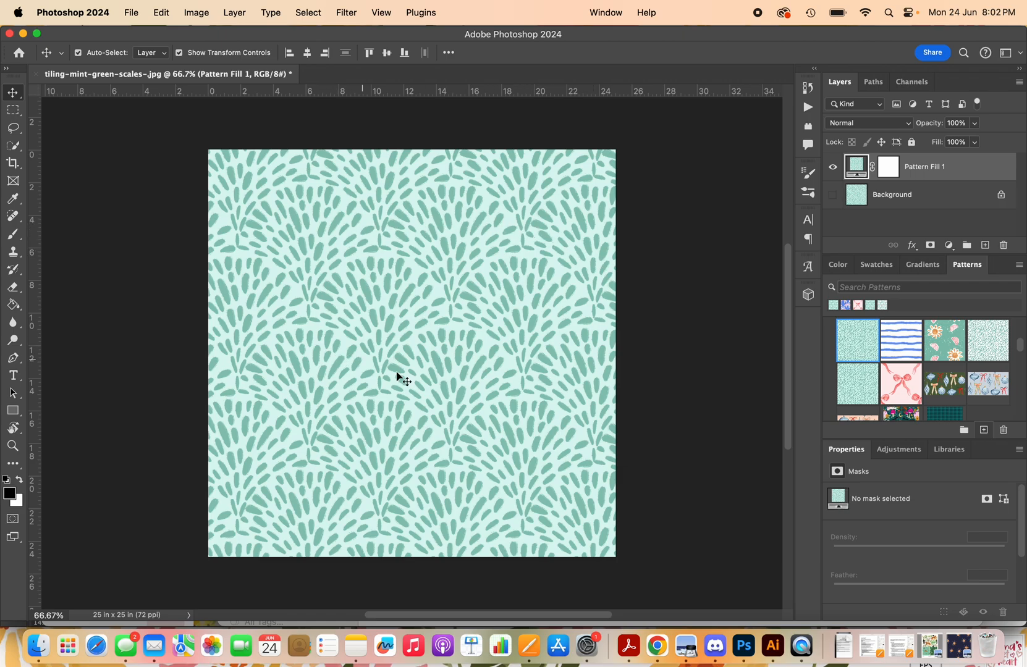
pyautogui.moveTo(555, 282)
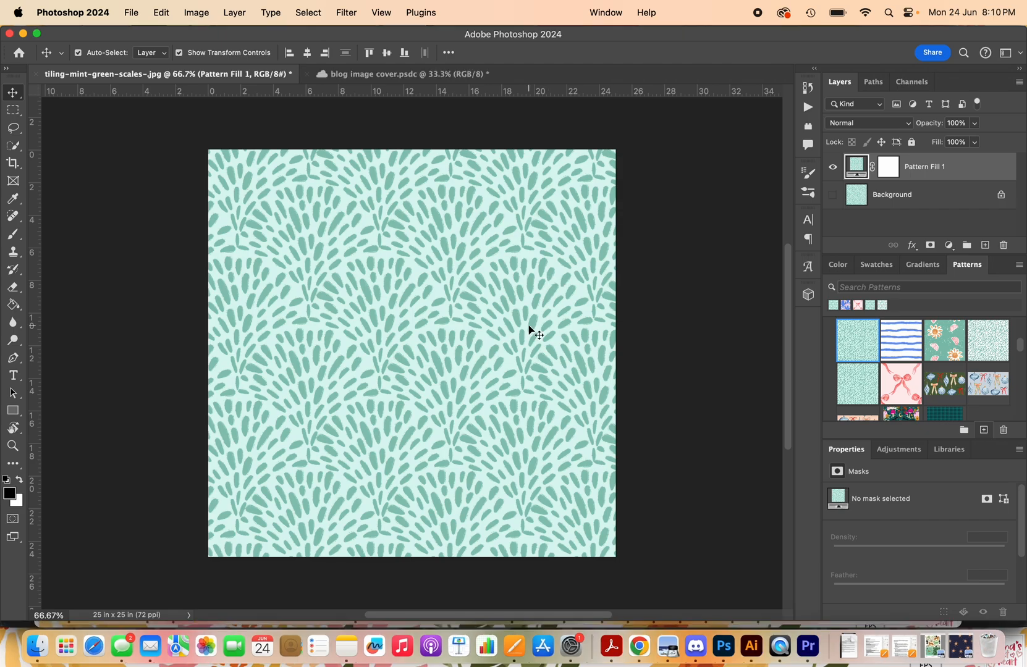
pyautogui.moveTo(437, 348)
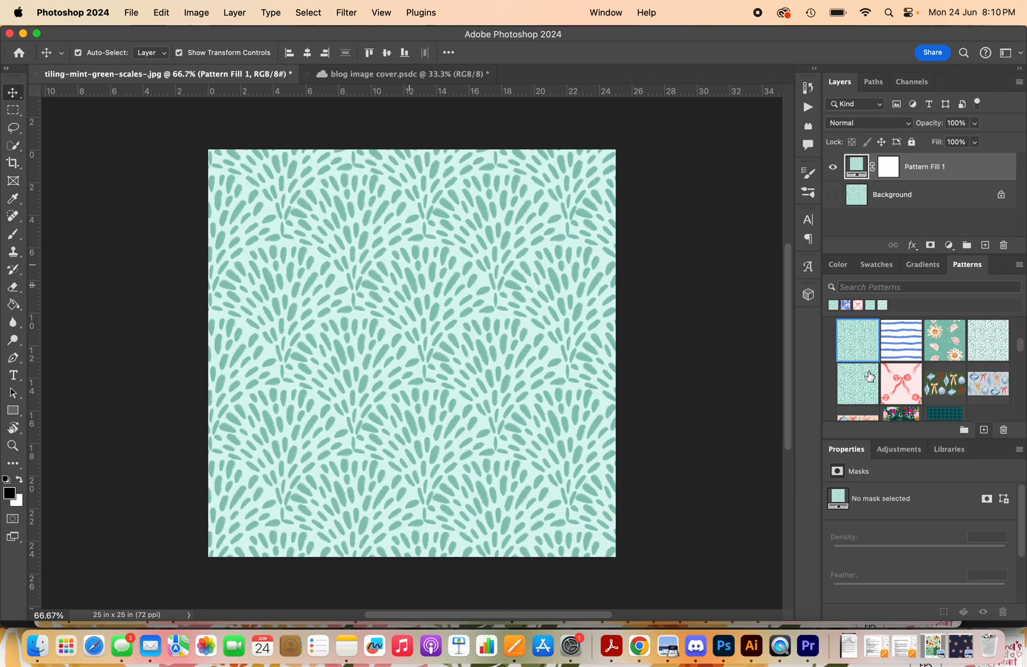
# Apply the ghosts-and-mushrooms pattern at 20% scale, then revert to the mint scales pattern
pyautogui.scroll(-3)
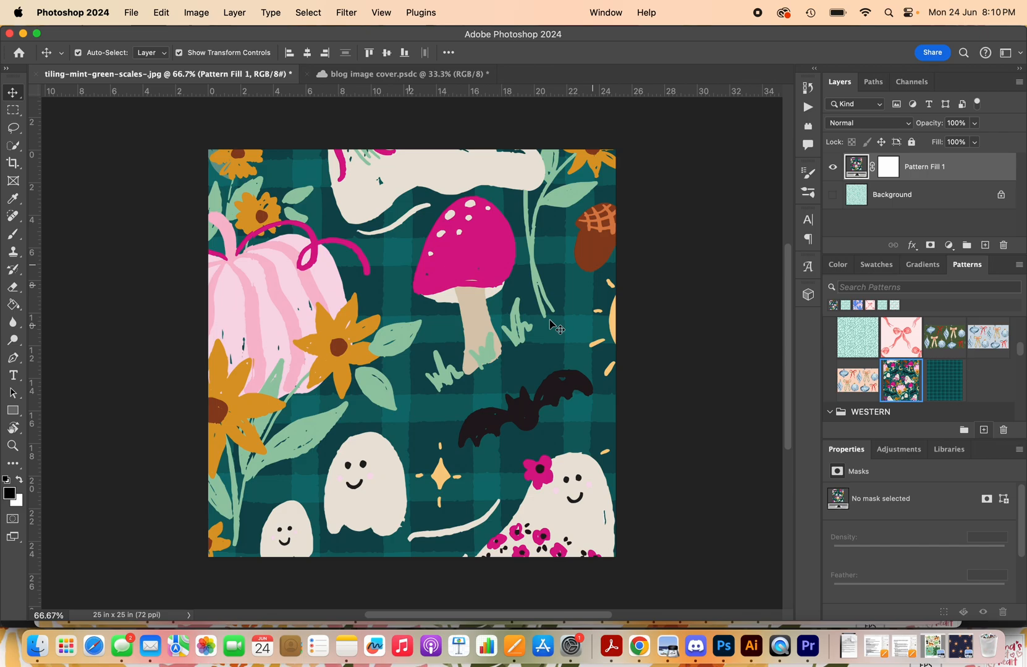
pyautogui.moveTo(801, 196)
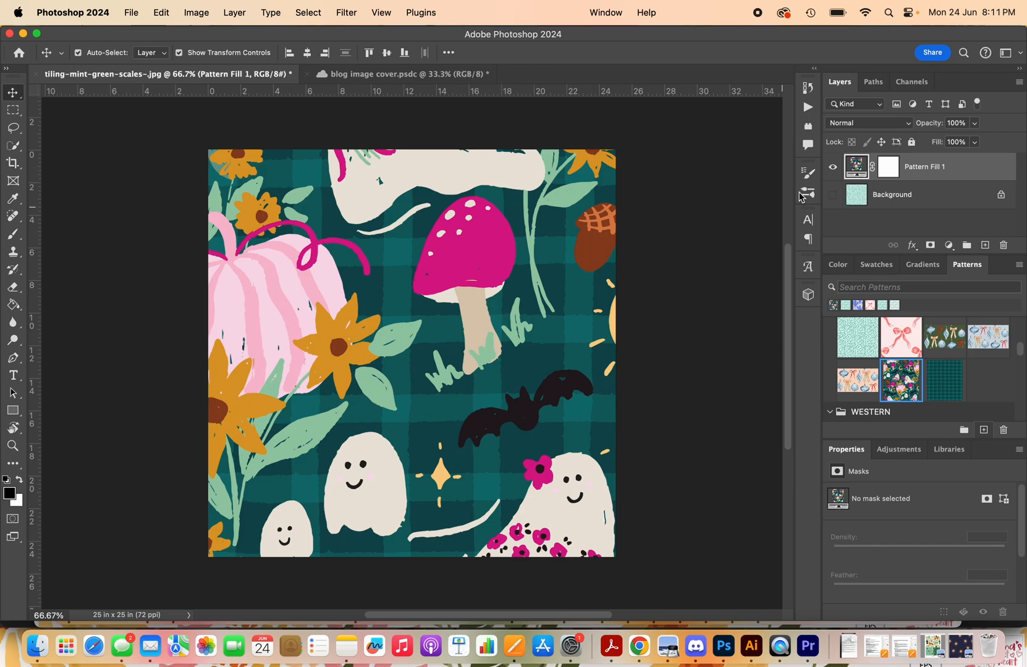
pyautogui.doubleClick(856, 167)
pyautogui.write('20')
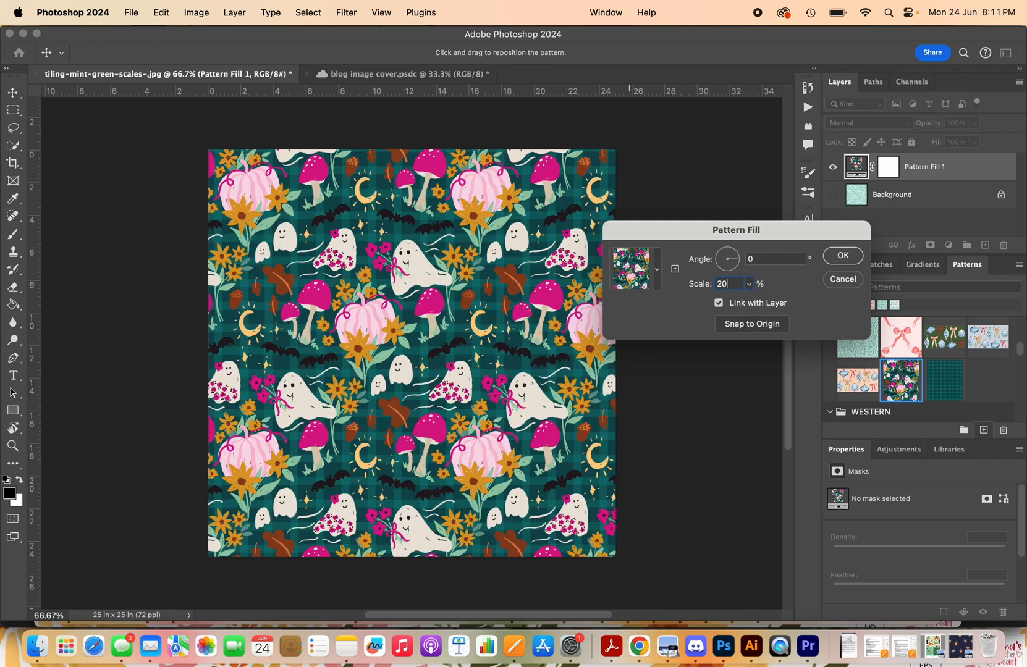
pyautogui.click(842, 256)
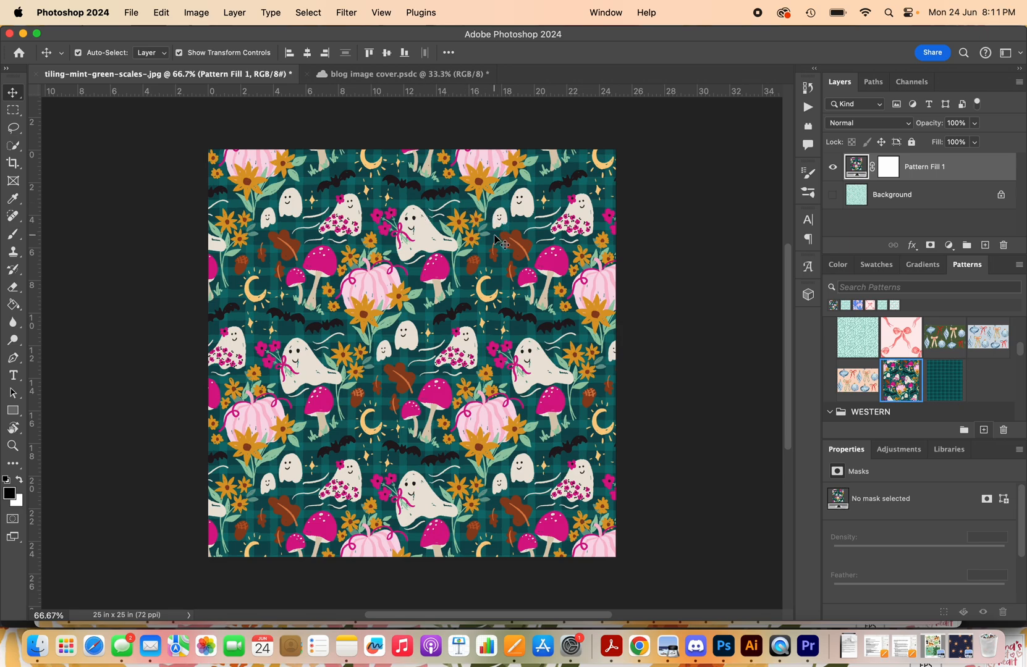
pyautogui.moveTo(440, 318)
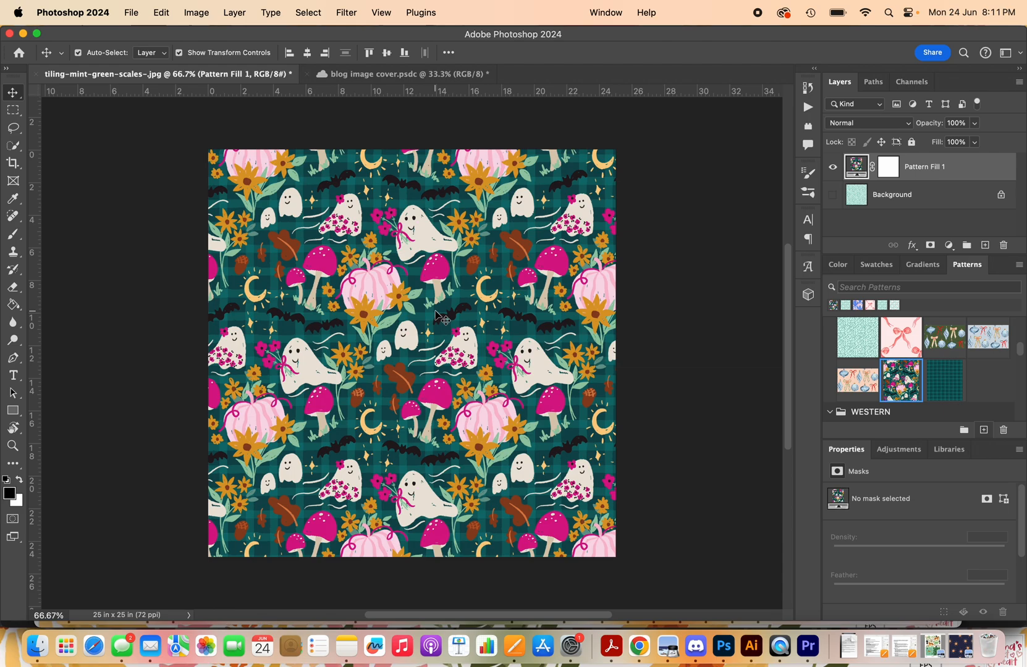
pyautogui.moveTo(449, 289)
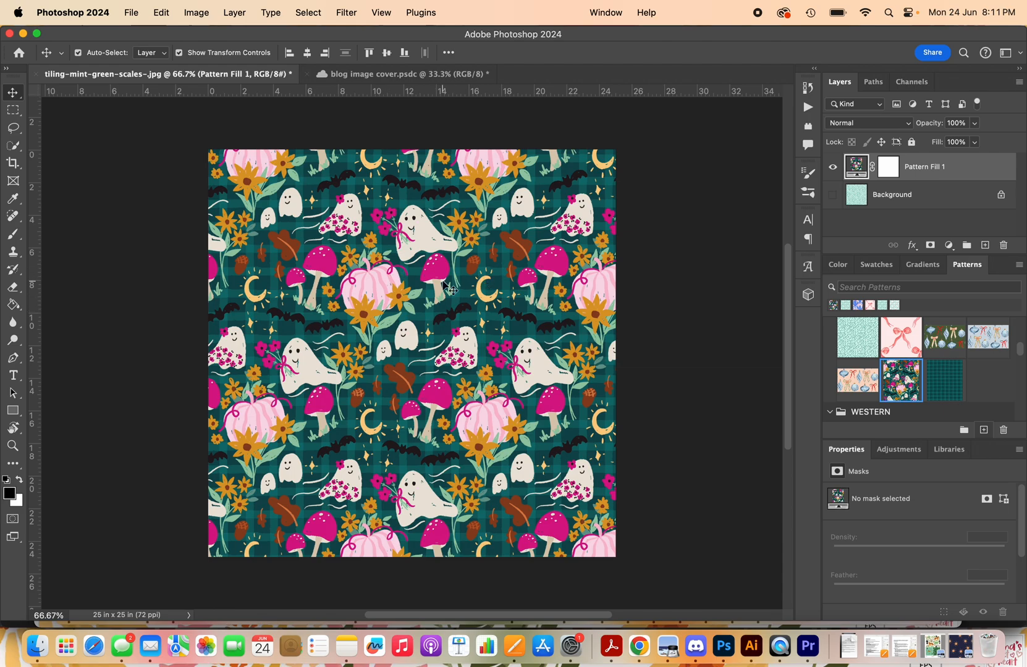
pyautogui.click(857, 340)
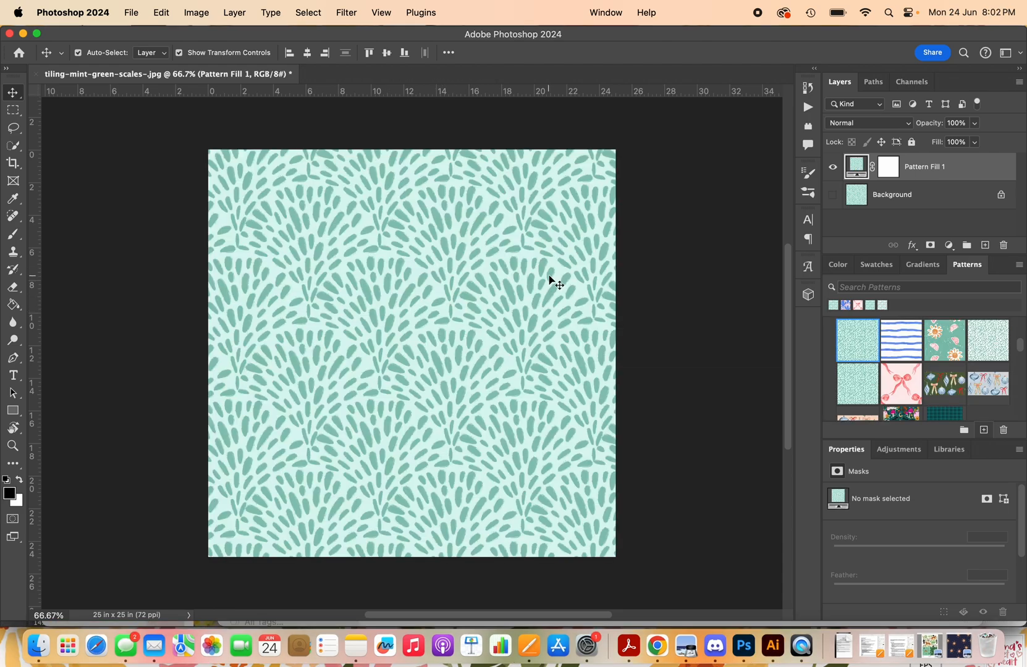